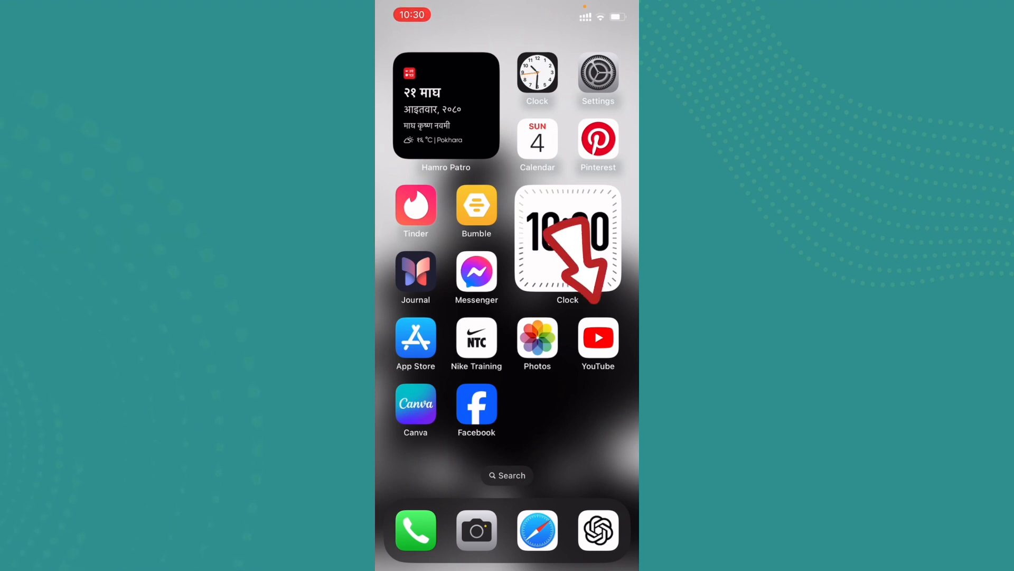
Launch the YouTube app from the iPhone home screen.
{"action": "left_click", "coordinate": [597, 337]}
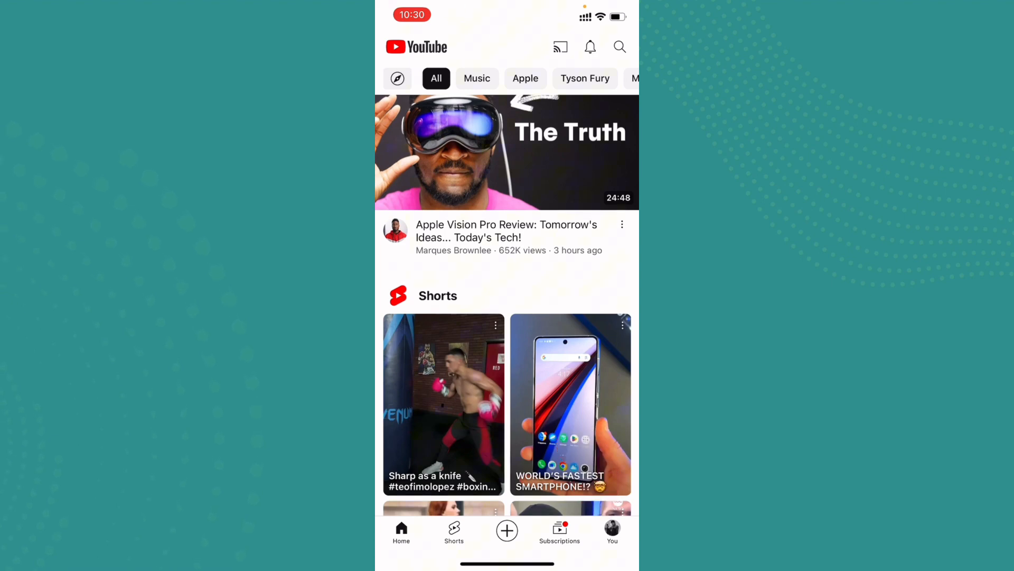
Open YouTube Settings via the You tab's gear icon.
{"action": "left_click", "coordinate": [611, 529]}
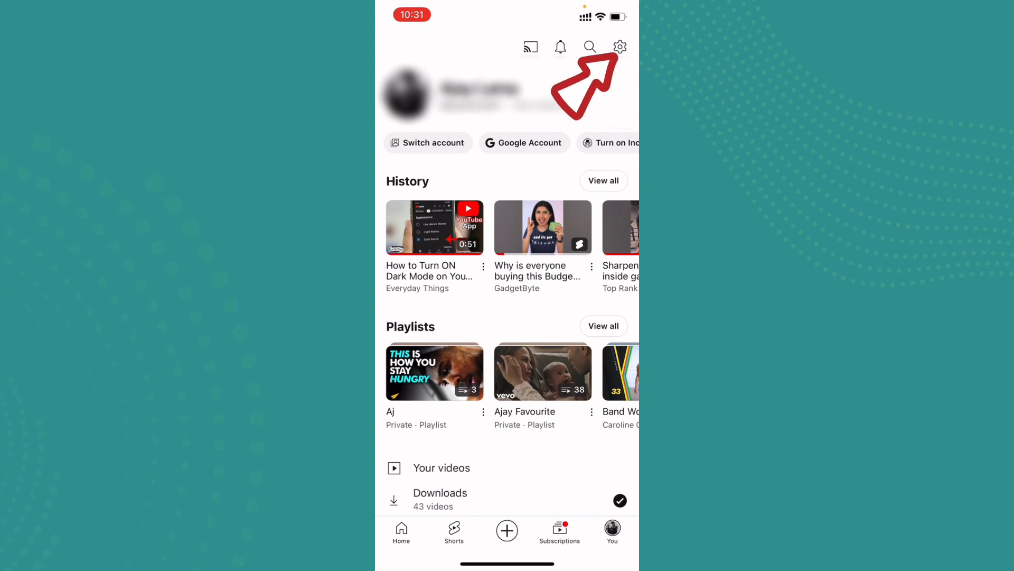
{"action": "left_click", "coordinate": [619, 46]}
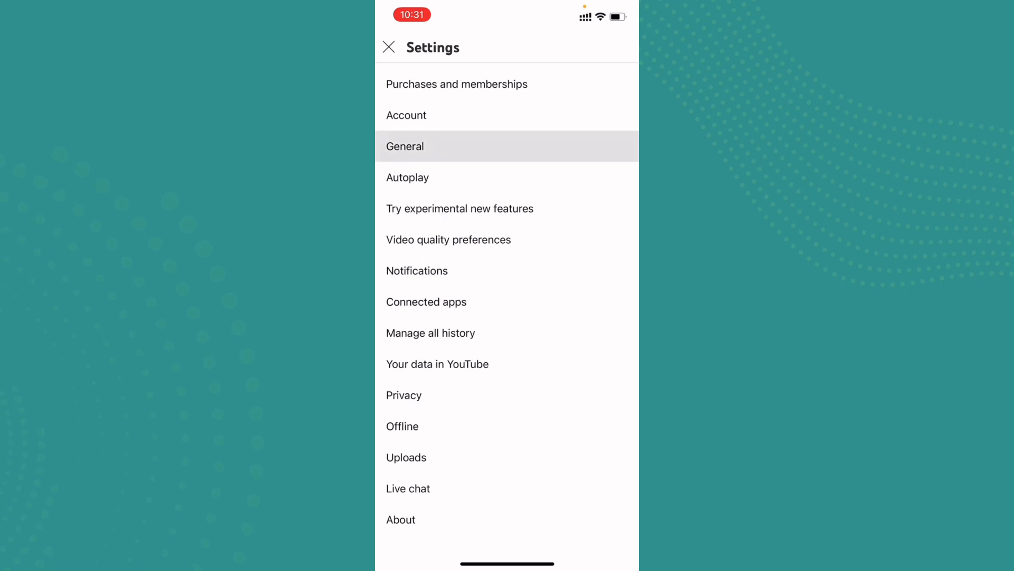
Set General > Appearance to Dark theme.
{"action": "left_click", "coordinate": [405, 146]}
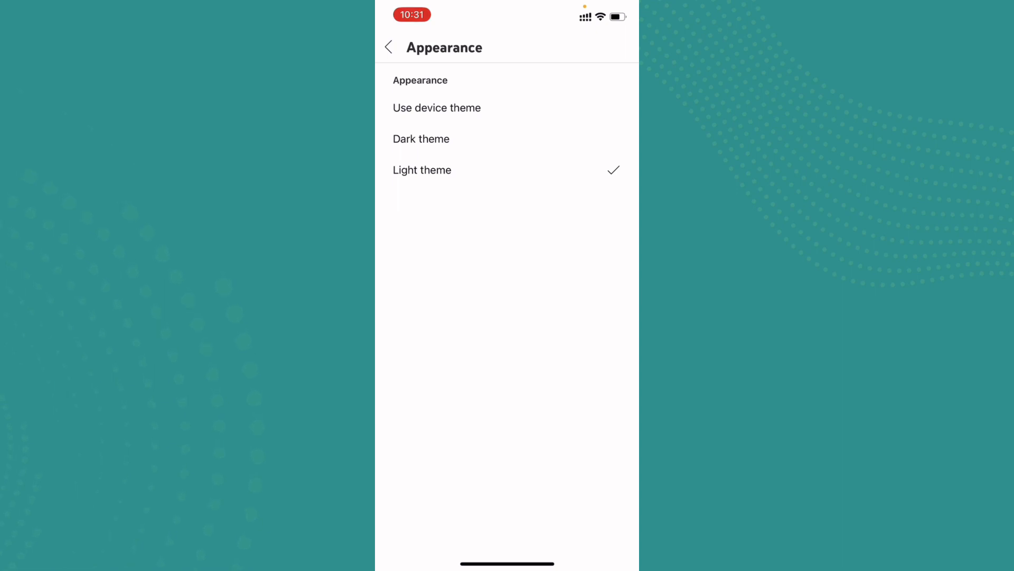
{"action": "left_click", "coordinate": [421, 138]}
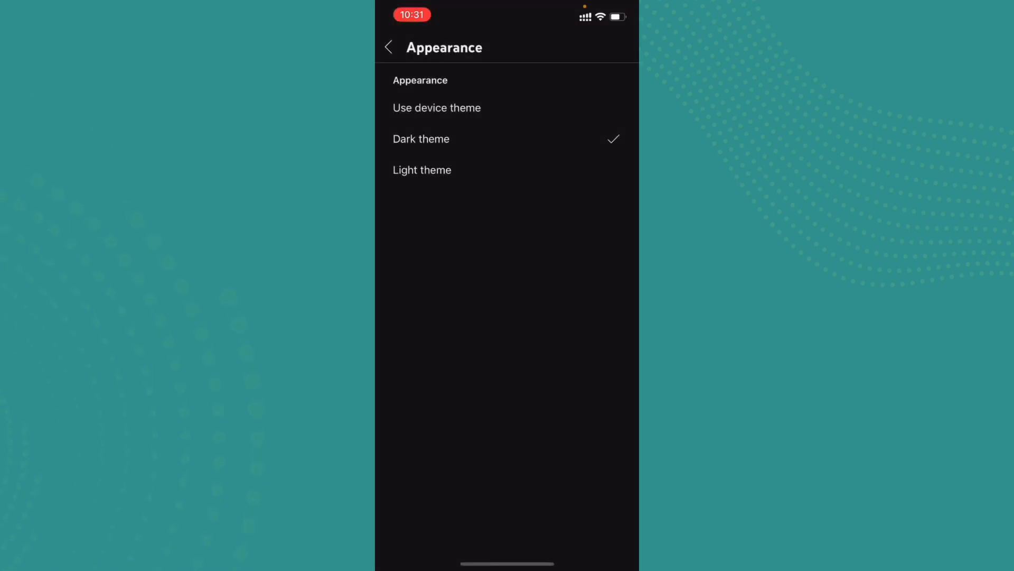